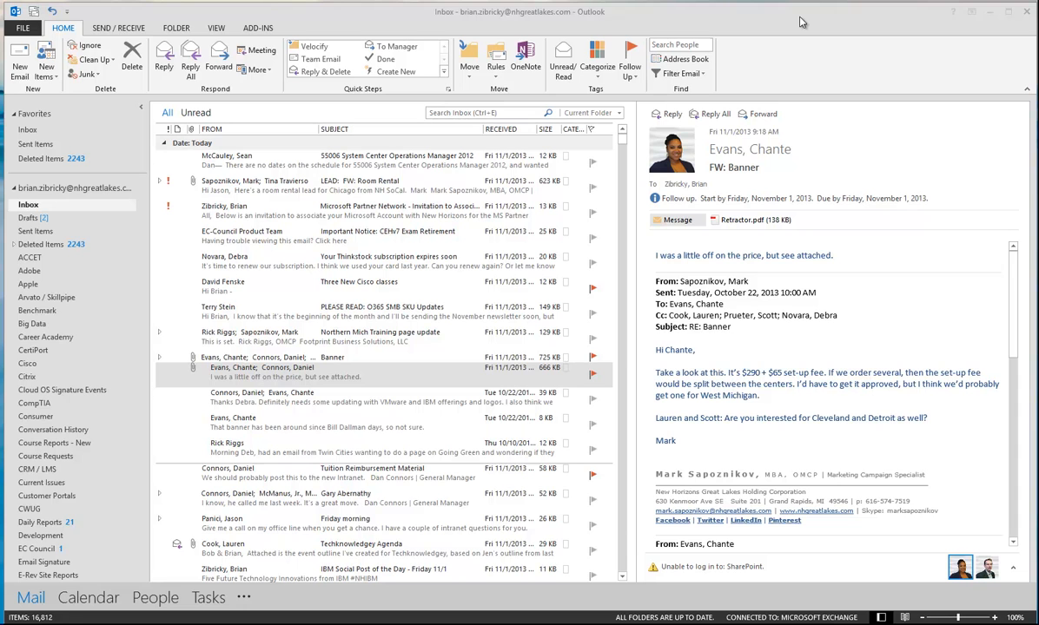
{"action": "mouse_move", "coordinate": [756, 27]}
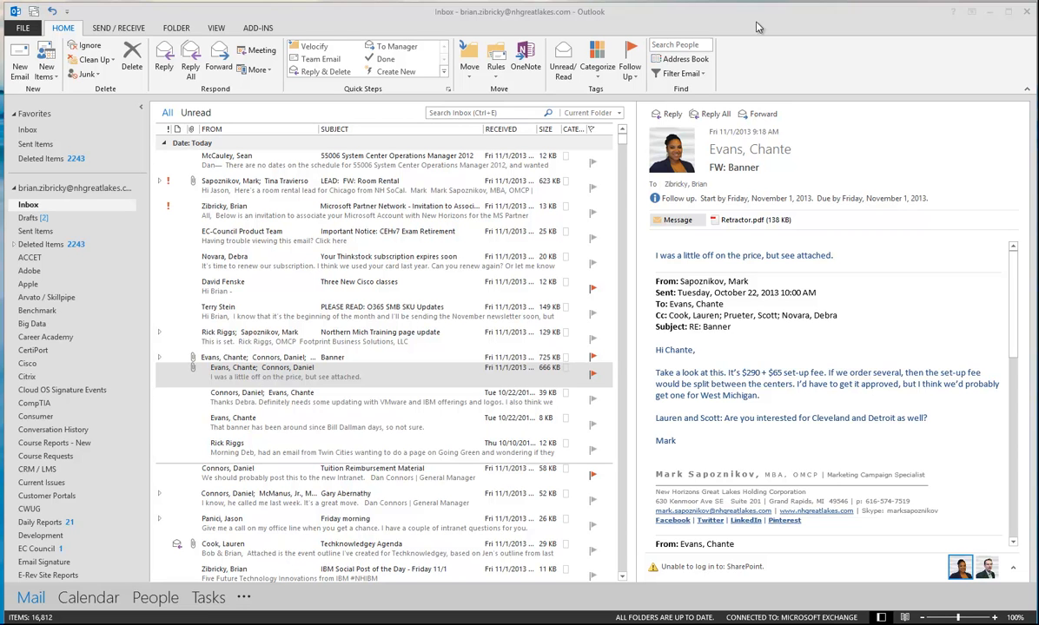
{"action": "mouse_move", "coordinate": [748, 182]}
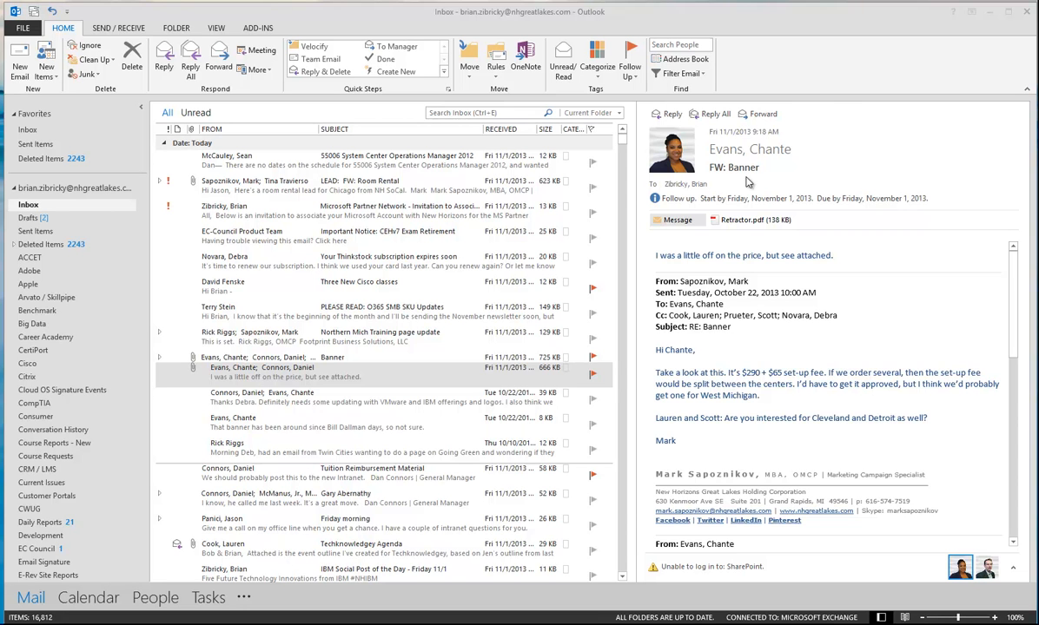
{"action": "mouse_move", "coordinate": [815, 66]}
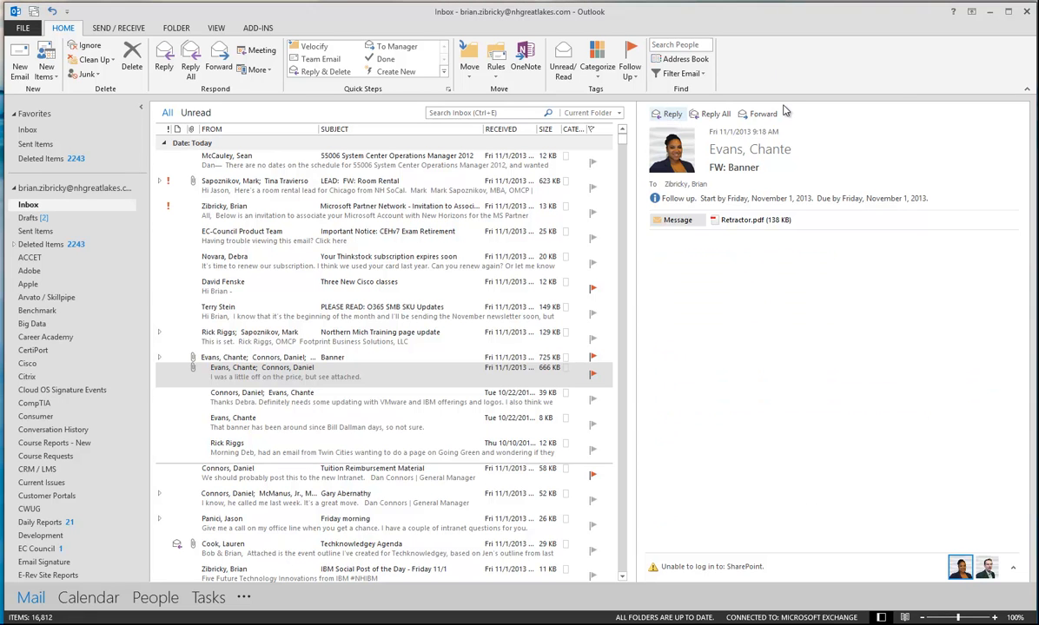
Step: Reply inline to the FW: Banner email with "No problem – sounds good!"
{"action": "left_click", "coordinate": [666, 113]}
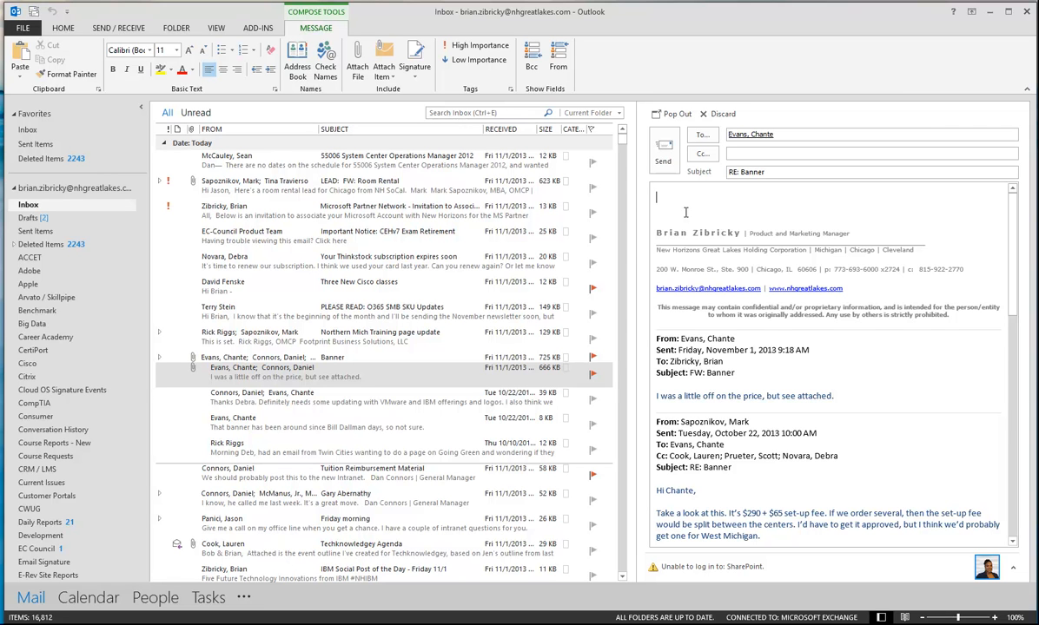
{"action": "type", "text": "No problem"}
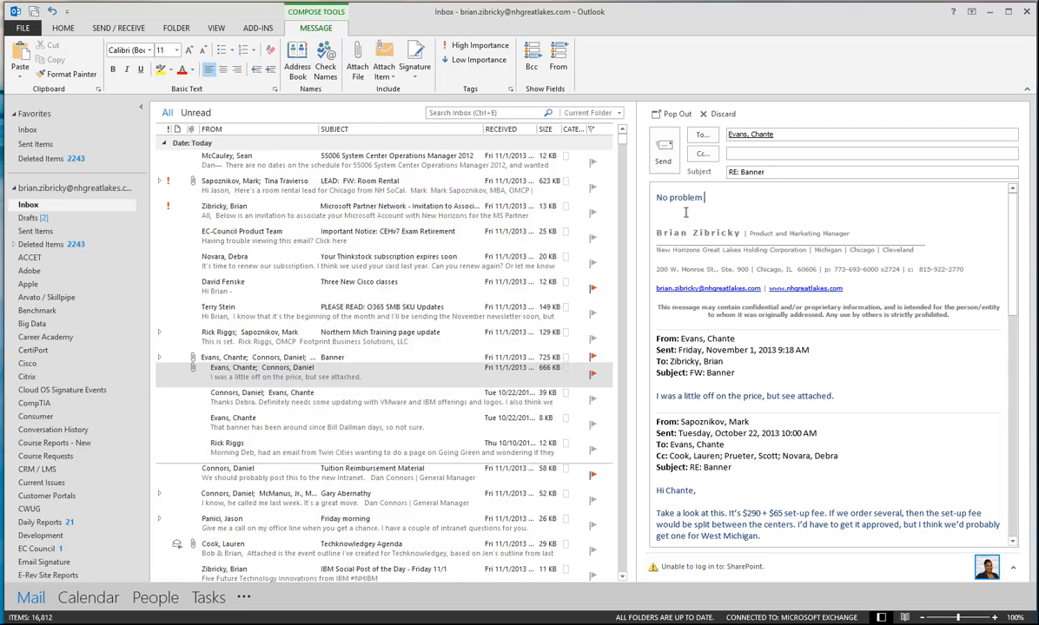
{"action": "type", "text": "– sounds goo"}
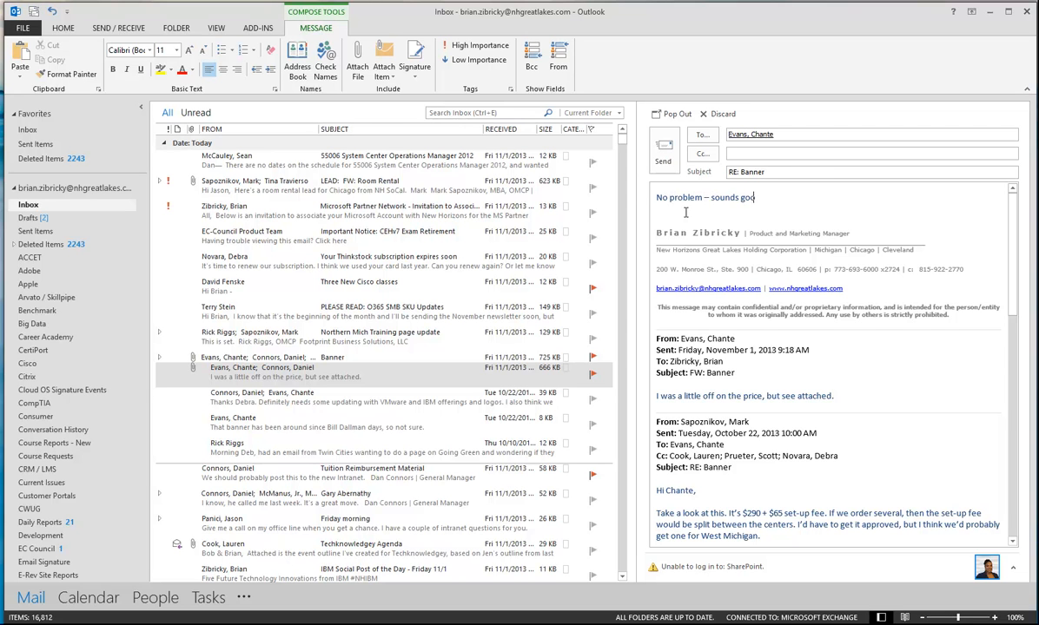
{"action": "type", "text": "d!"}
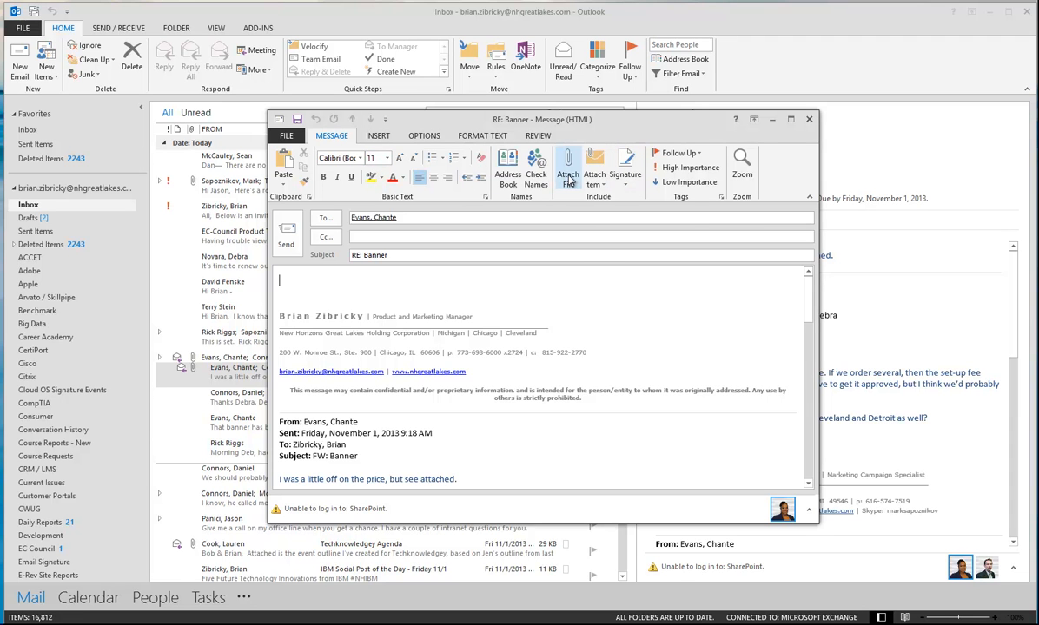
{"action": "left_click", "coordinate": [567, 172]}
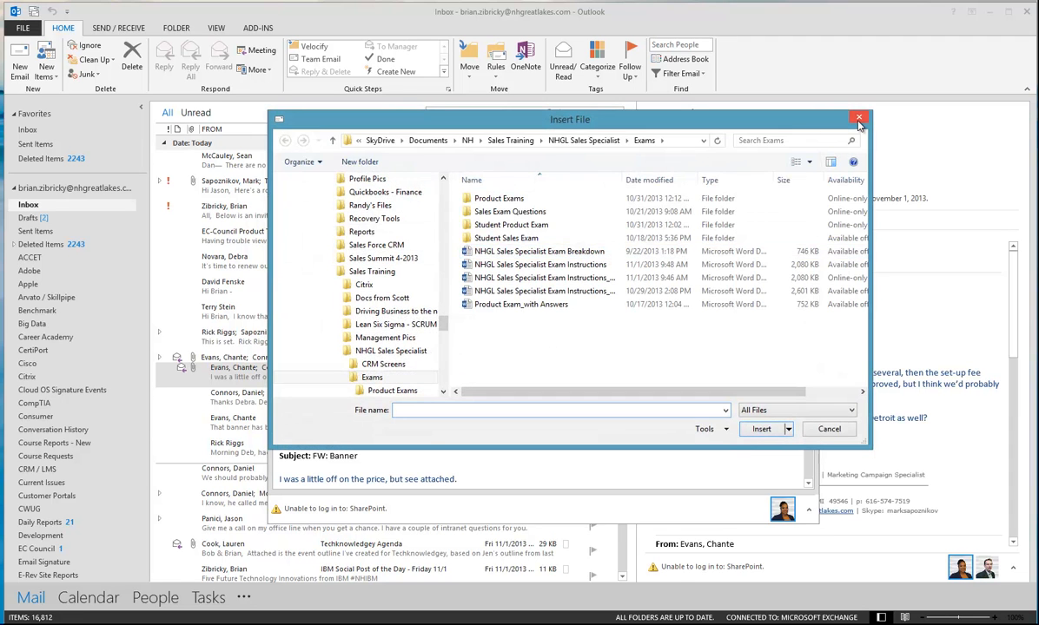
{"action": "left_click", "coordinate": [859, 117]}
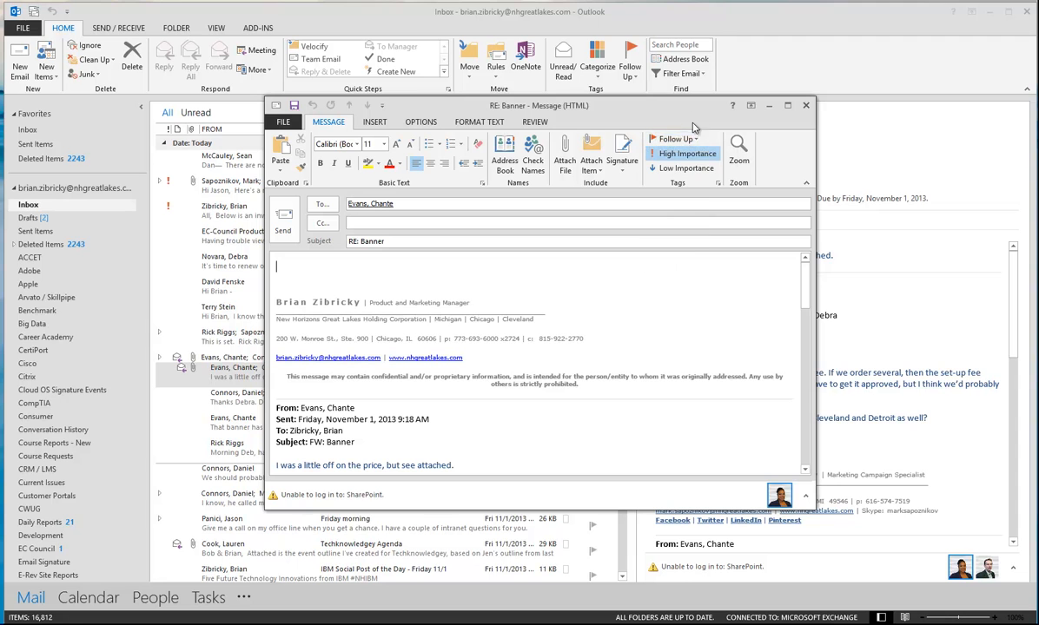
{"action": "mouse_move", "coordinate": [674, 138]}
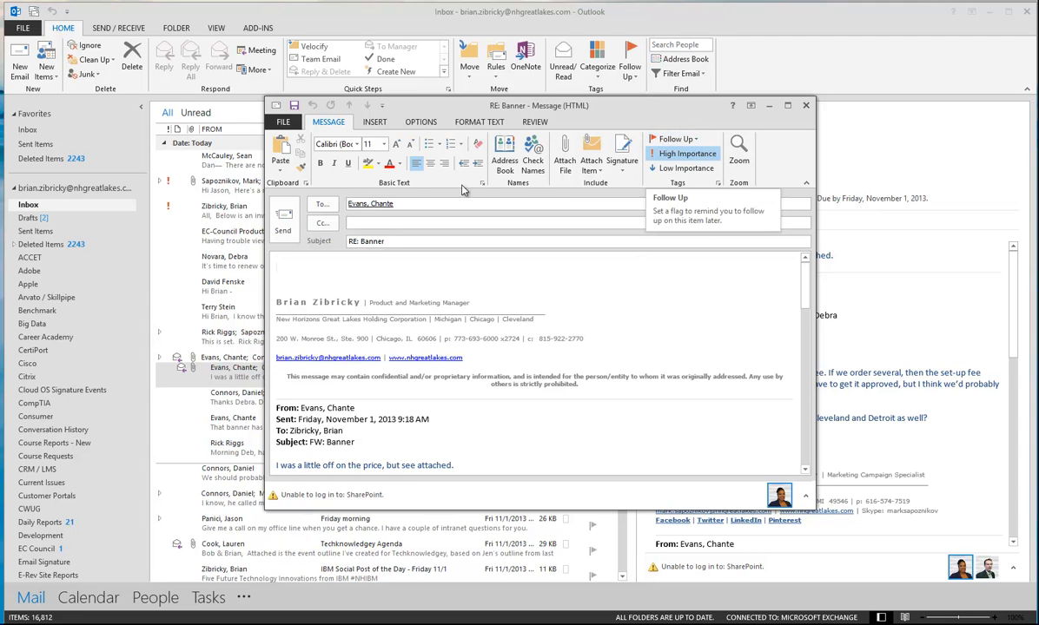
Step: Show the Insert tab in the RE: Banner reply window
{"action": "left_click", "coordinate": [375, 122]}
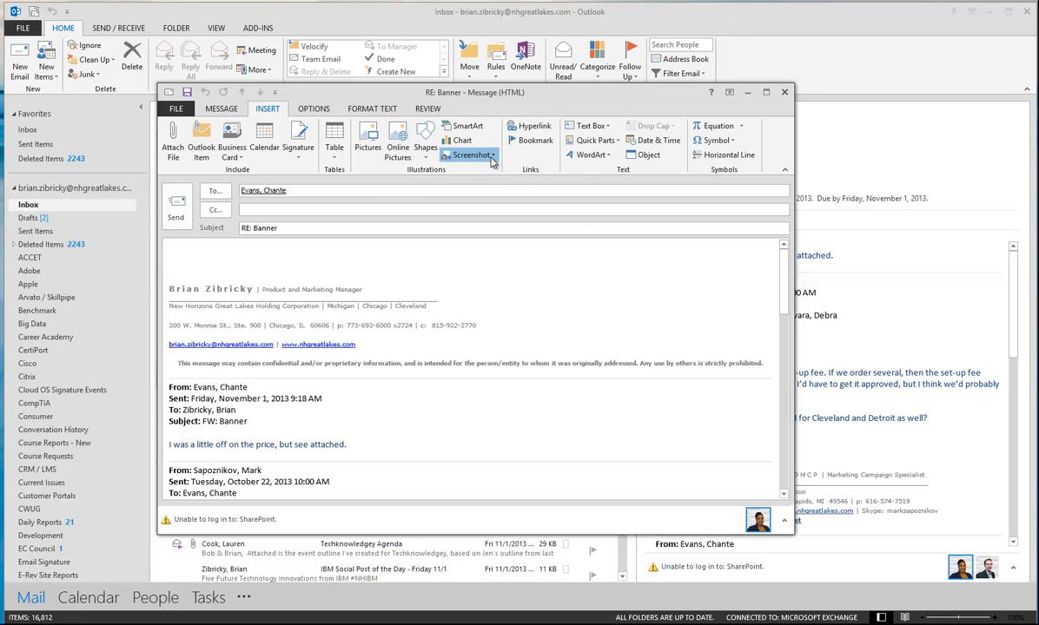
Step: Try Screenshot, return to Message, then close the RE: Banner reply window unsent
{"action": "left_click", "coordinate": [468, 154]}
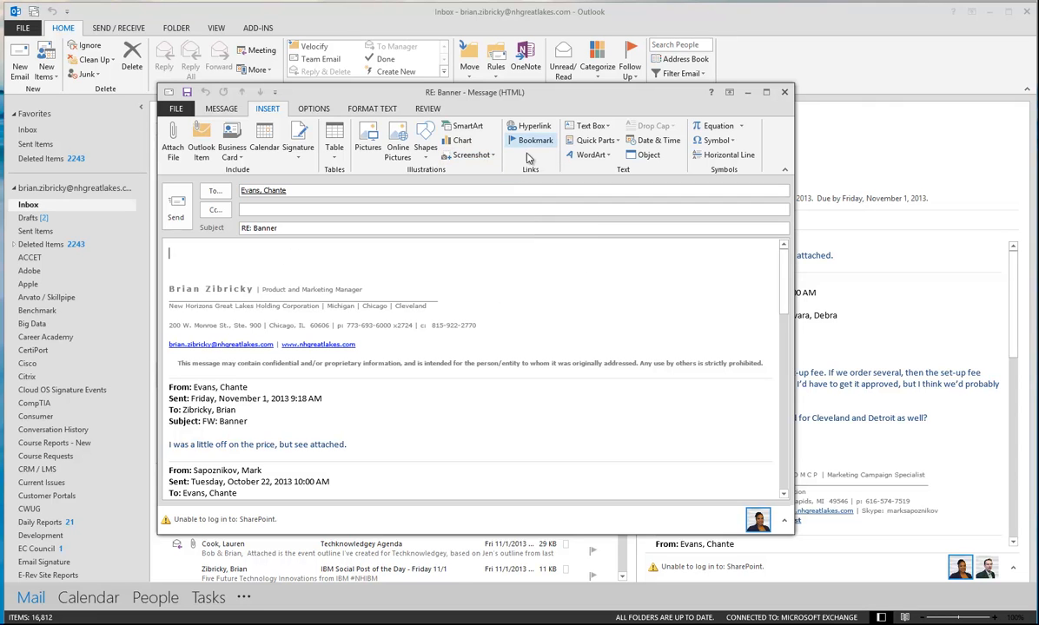
{"action": "left_click", "coordinate": [220, 109]}
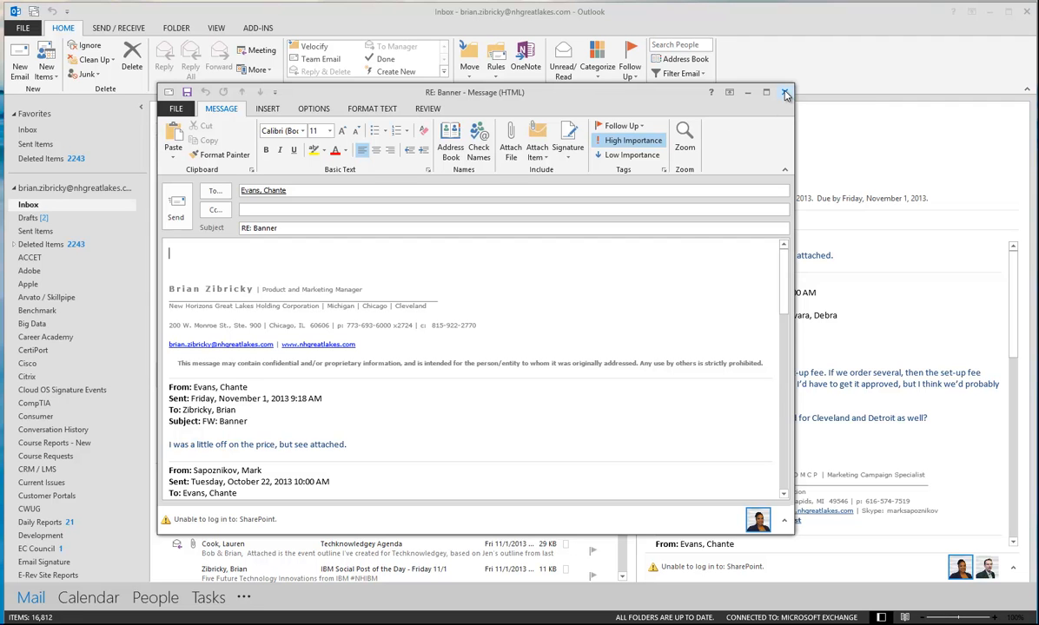
{"action": "left_click", "coordinate": [784, 92]}
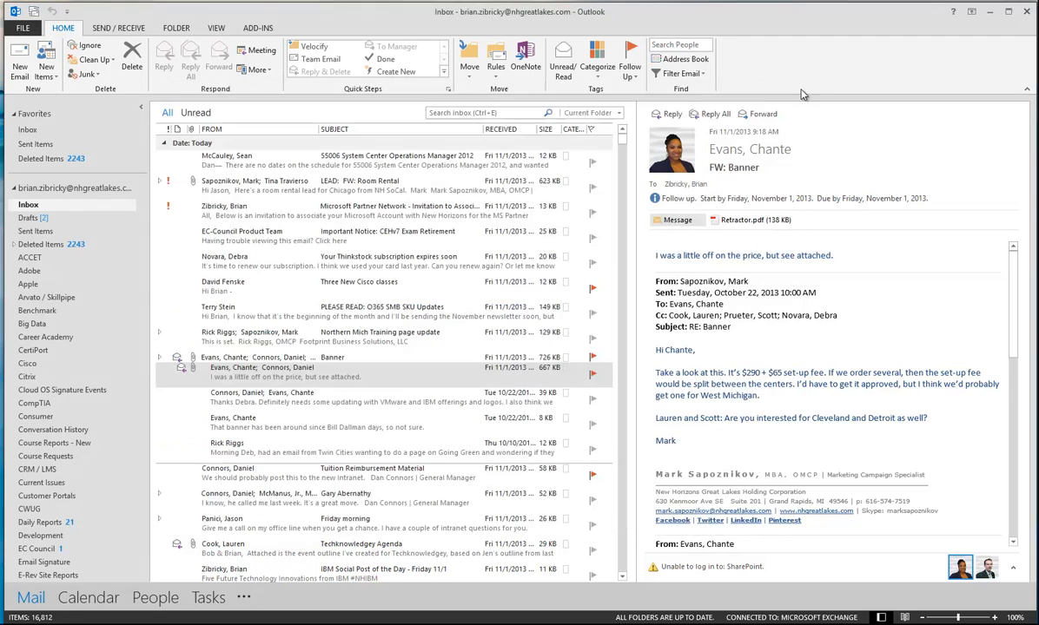
{"action": "left_click", "coordinate": [347, 371]}
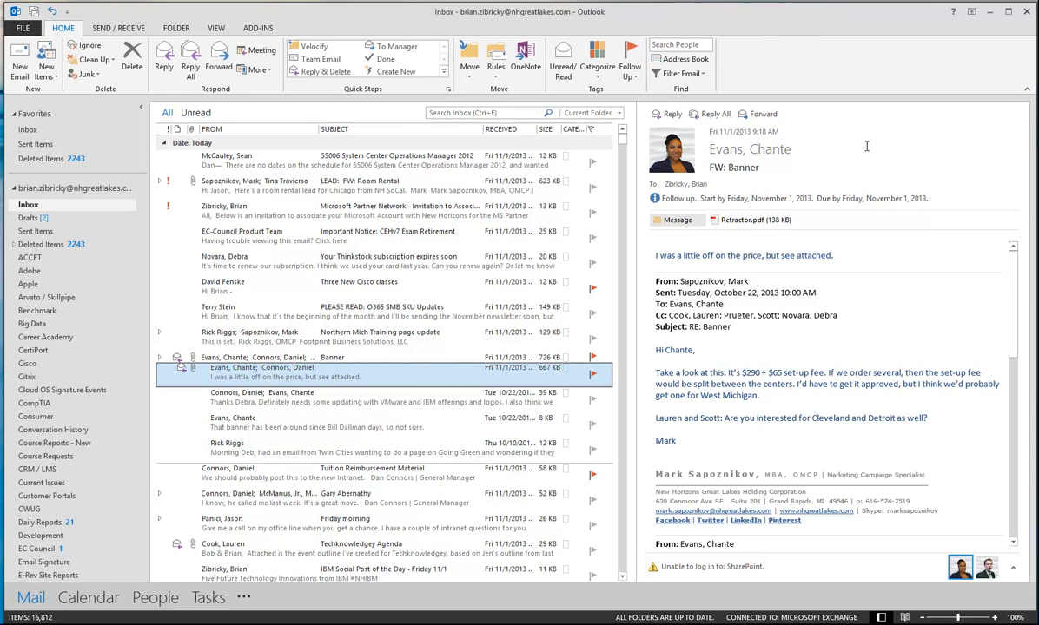